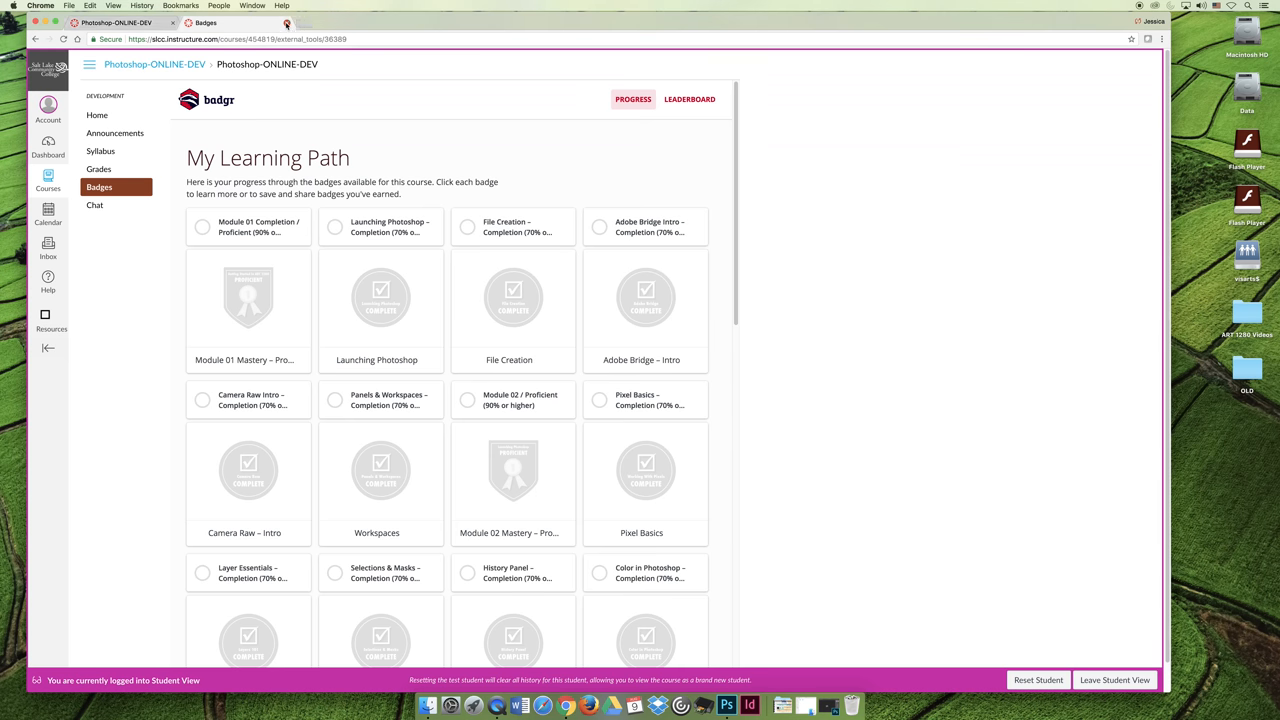
# Return to the Photoshop-ONLINE-DEV home page listing Module 01 activities due Aug 26th.
pyautogui.click(112, 96)
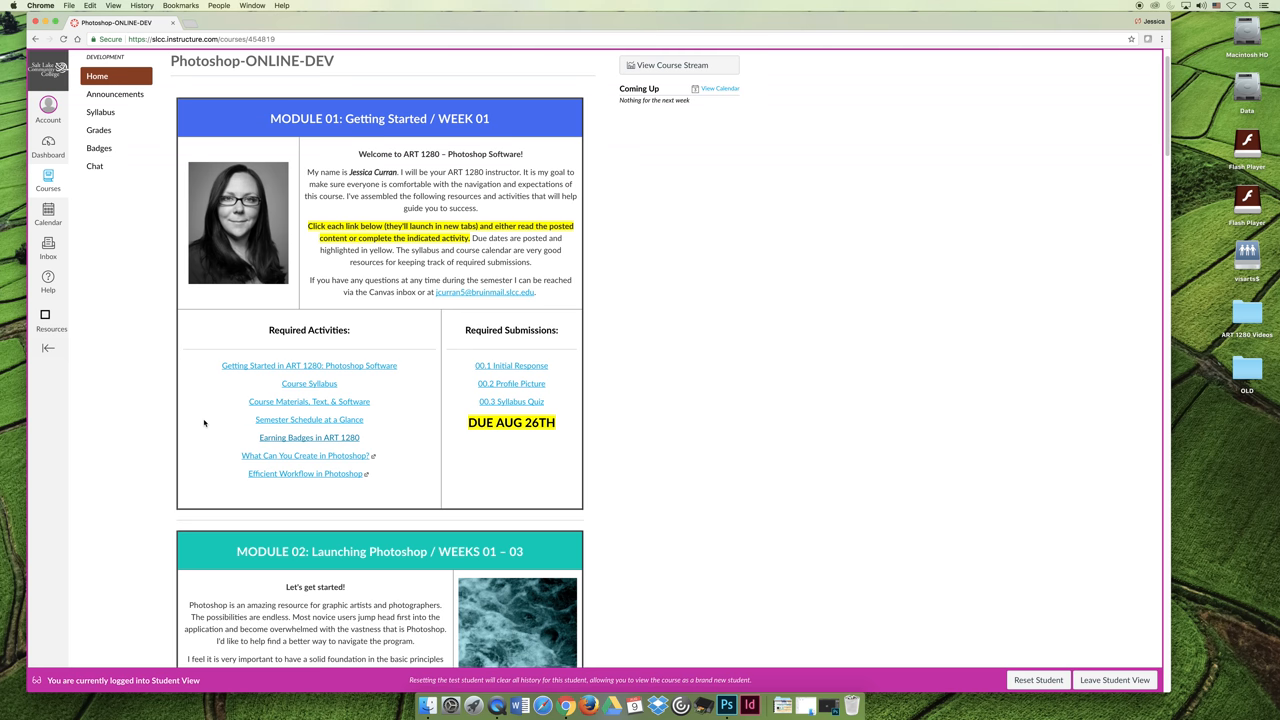
pyautogui.moveTo(540, 348)
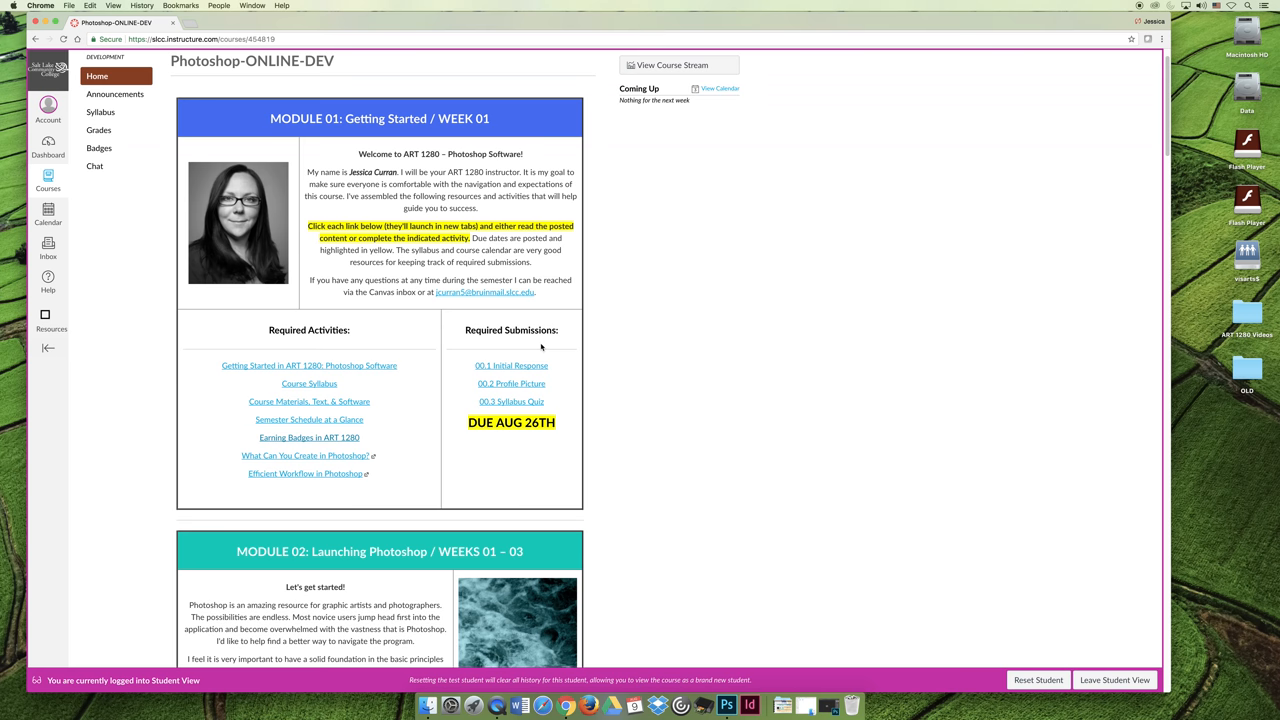
pyautogui.moveTo(556, 352)
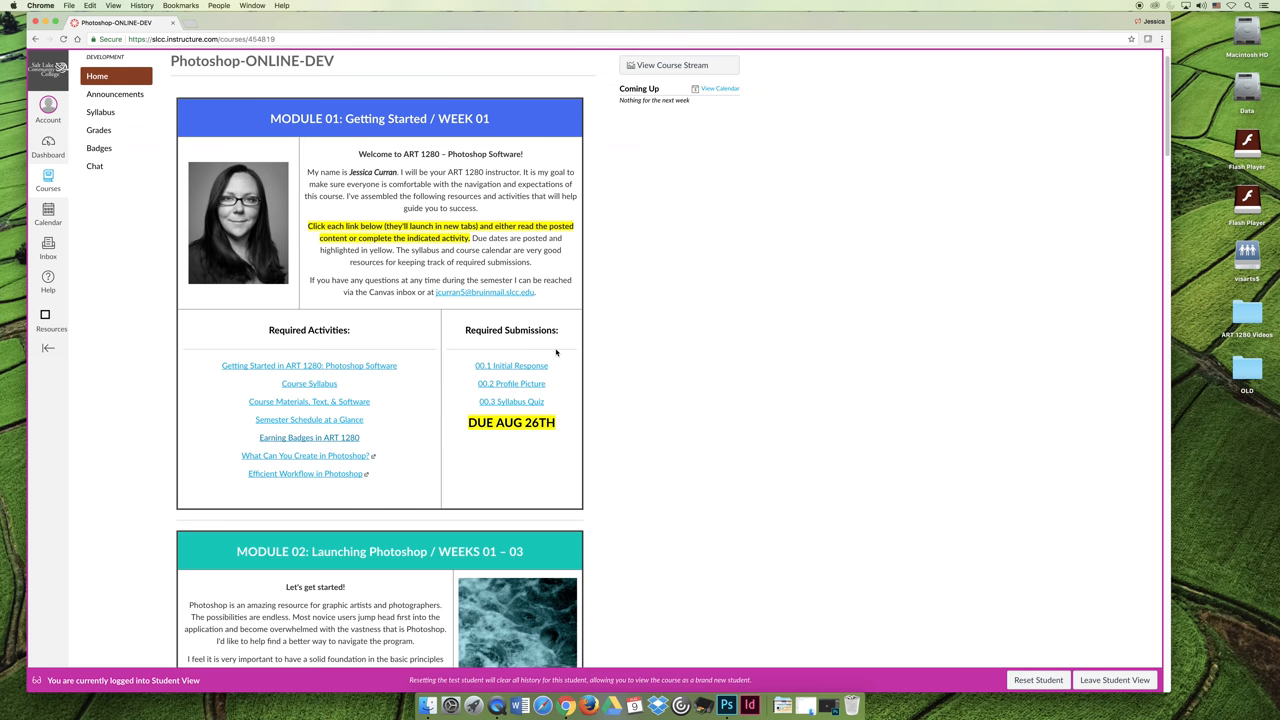
pyautogui.moveTo(556, 368)
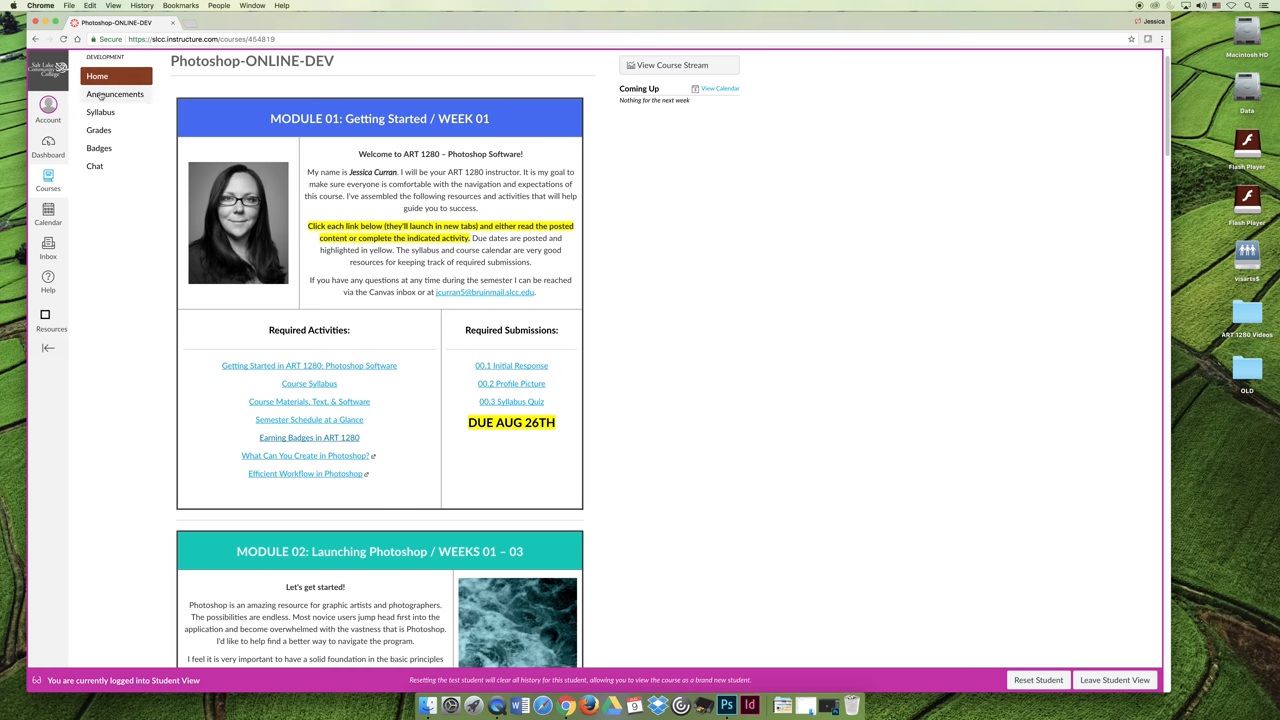
pyautogui.moveTo(40, 104)
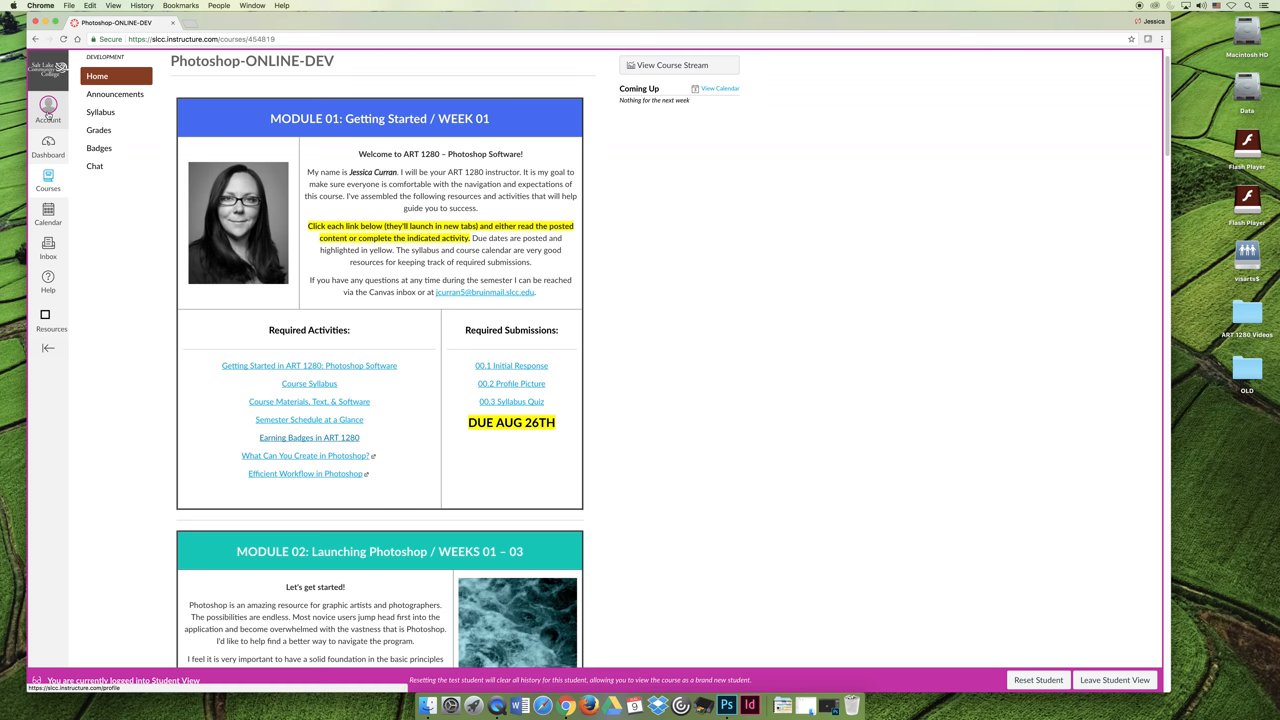
pyautogui.moveTo(662, 436)
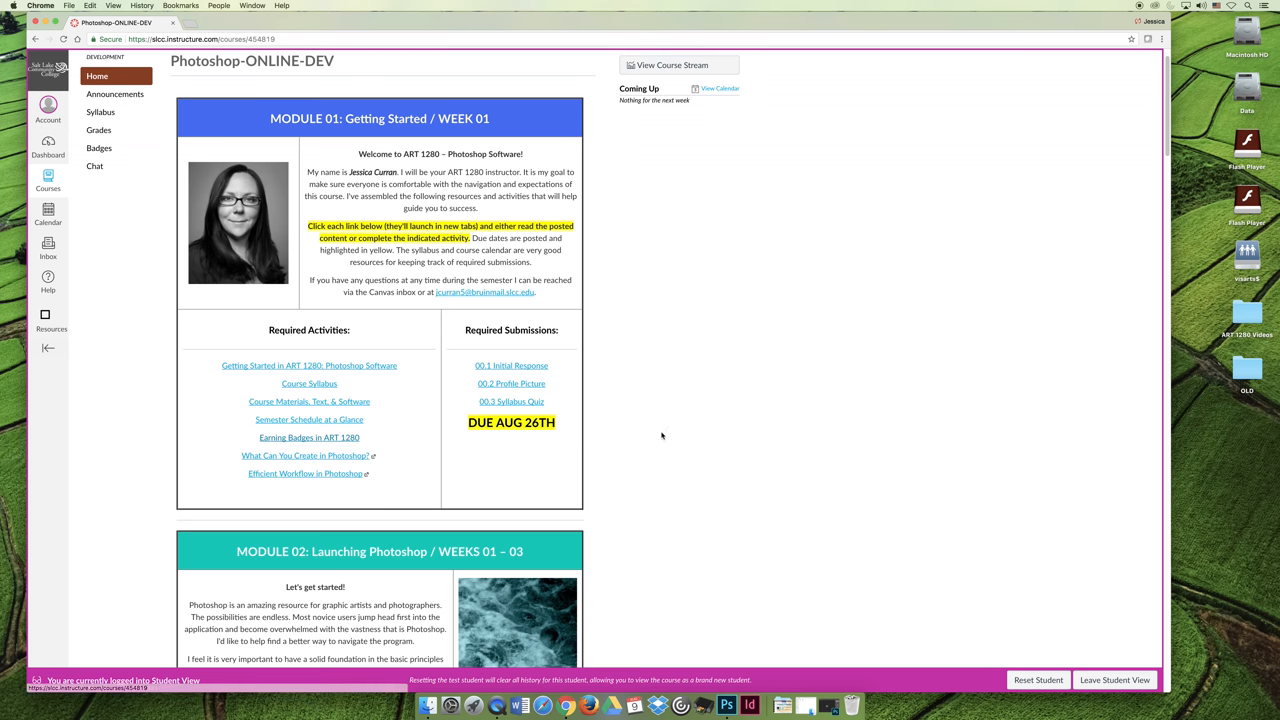